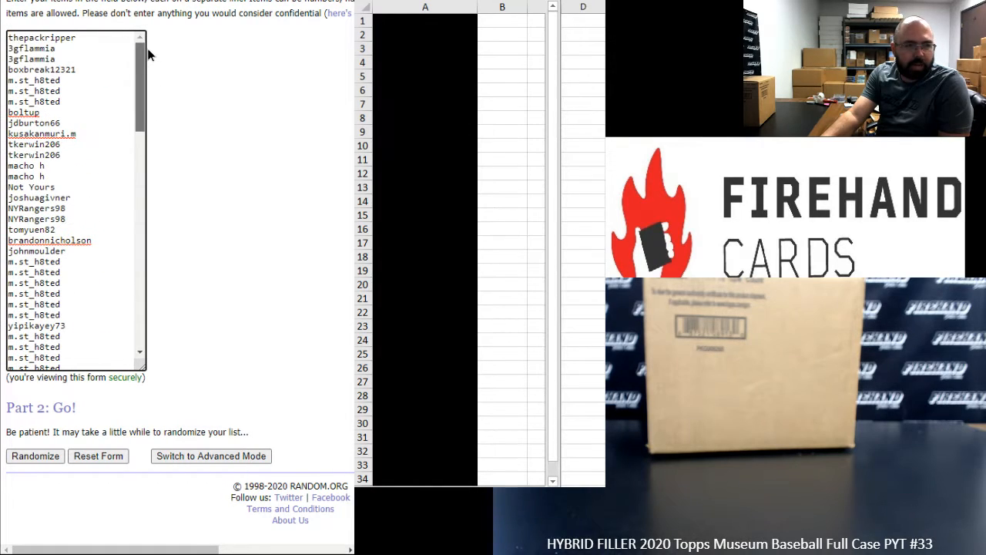
mouse_move(178, 81)
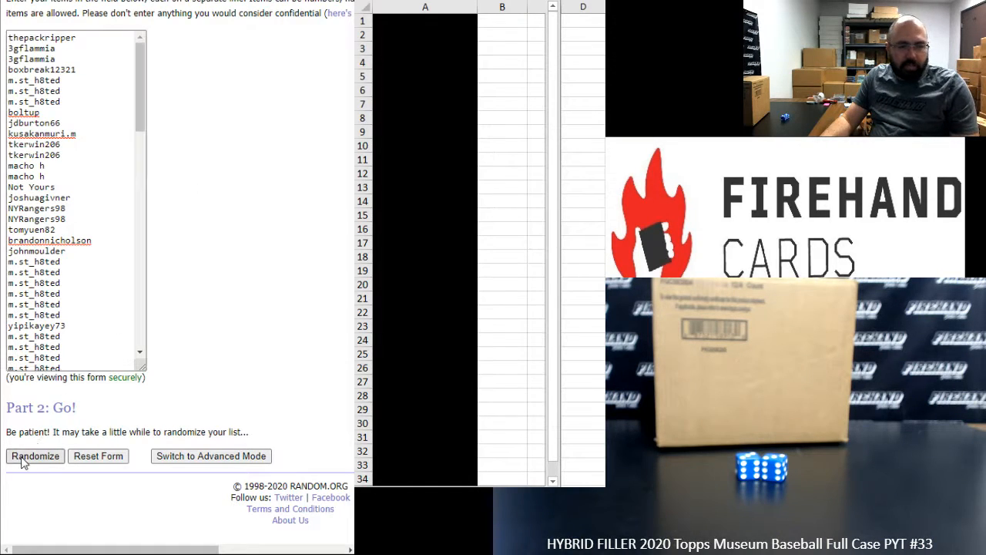
- Randomize the 109 participant names, then re-shuffle with Again three more times
left_click(34, 457)
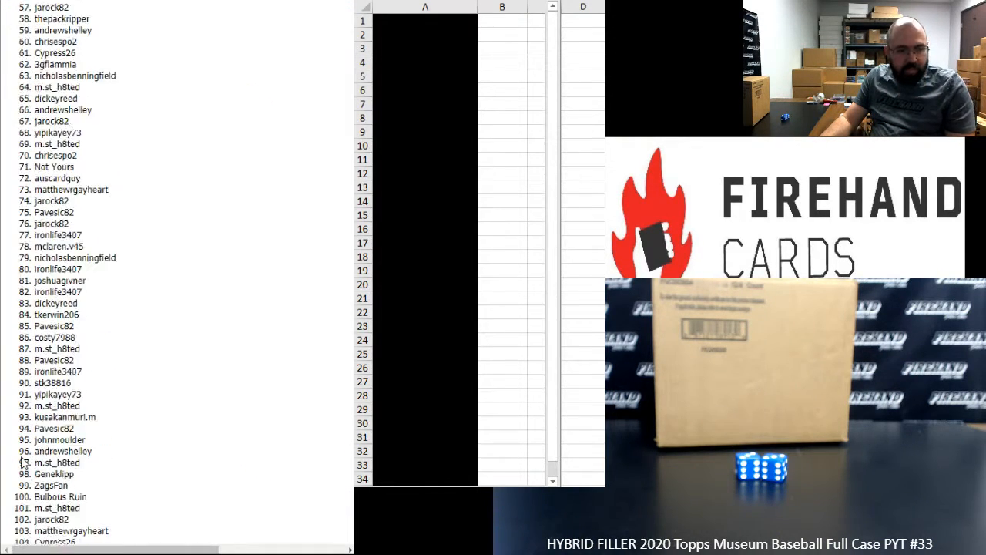
left_click(25, 456)
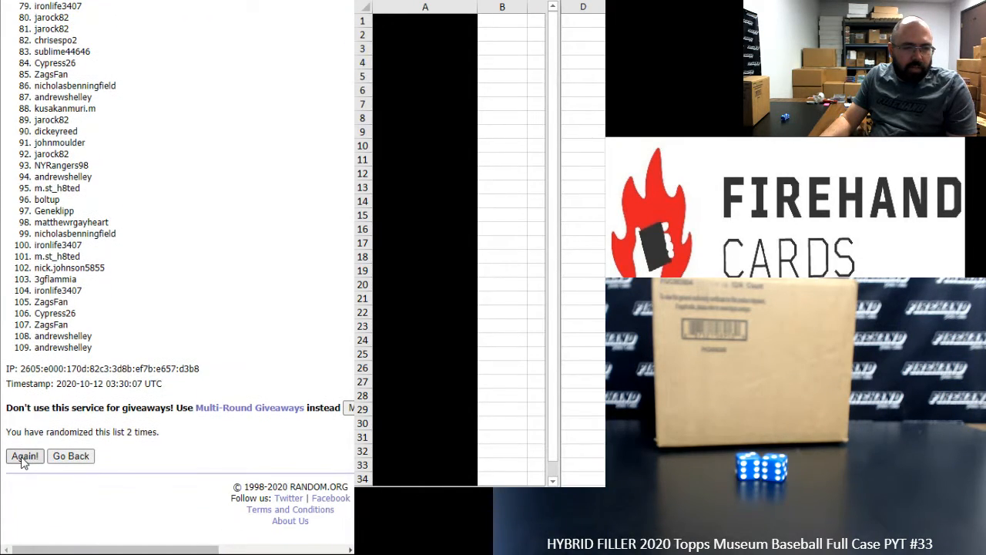
left_click(25, 456)
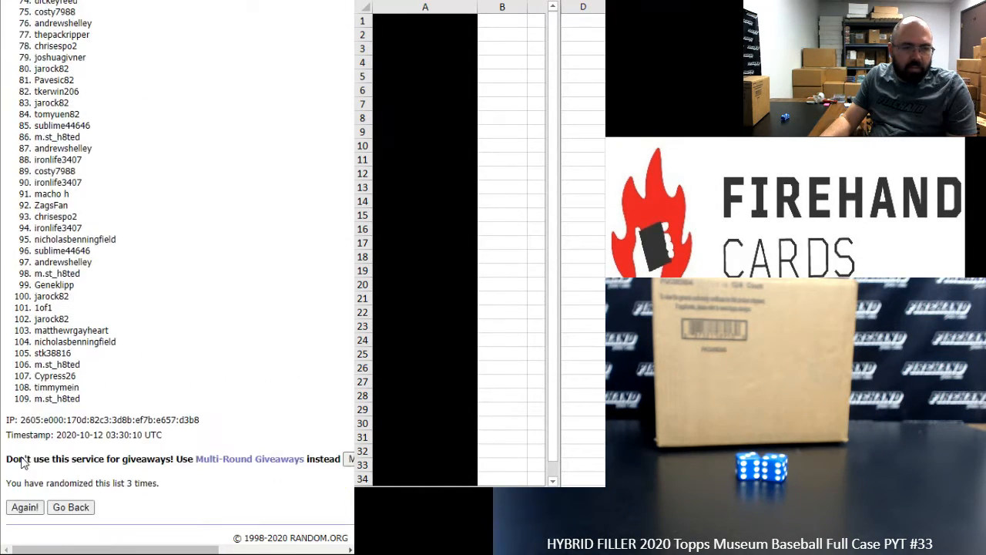
scroll("down", 3)
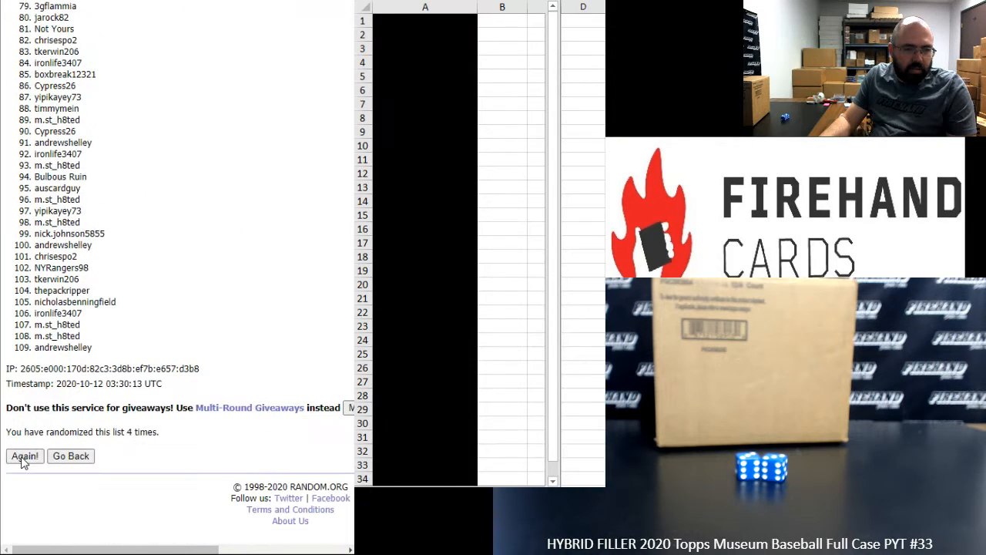
left_click(24, 456)
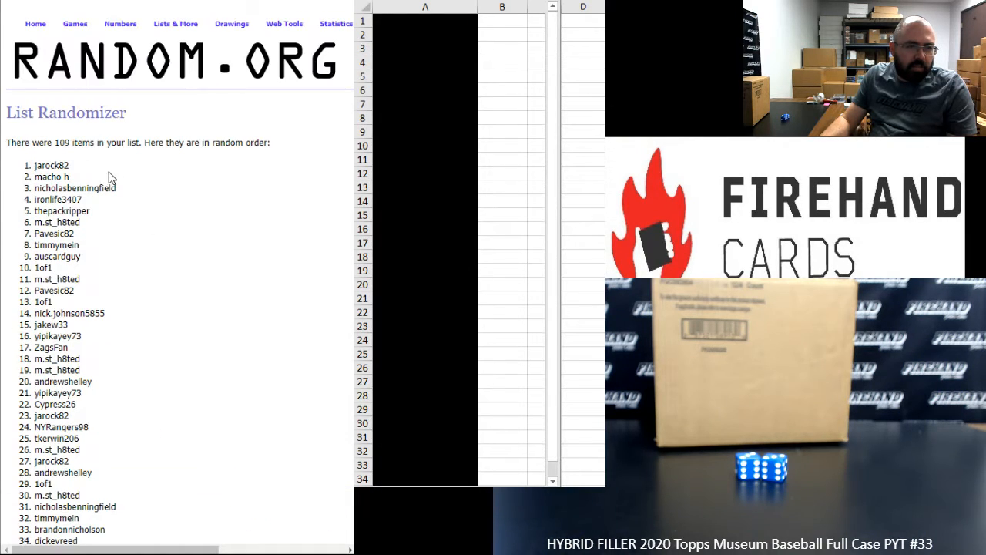
- Copy the shuffled names from the results page into cell A1, then select the names after entry 99
left_click_drag(34, 165, 74, 461)
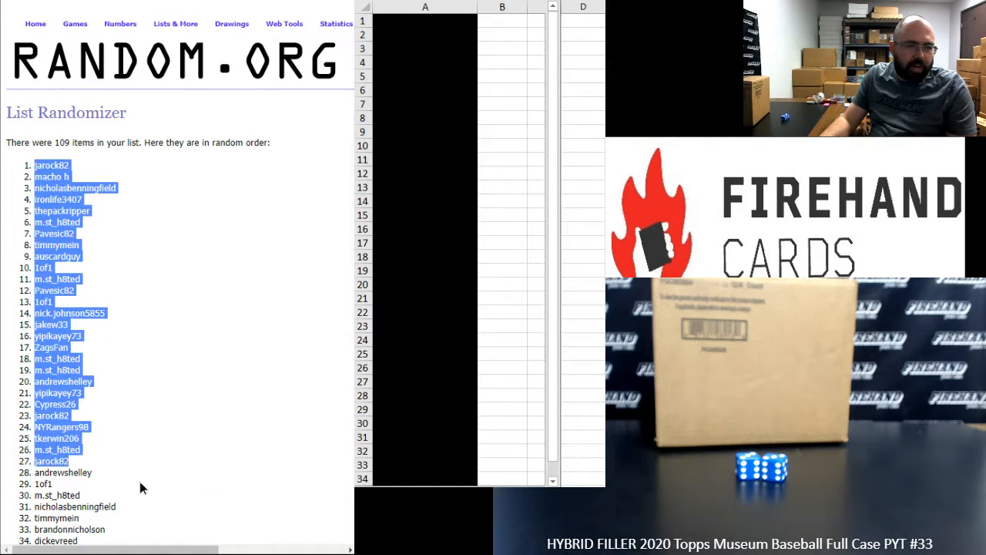
scroll("down", 3)
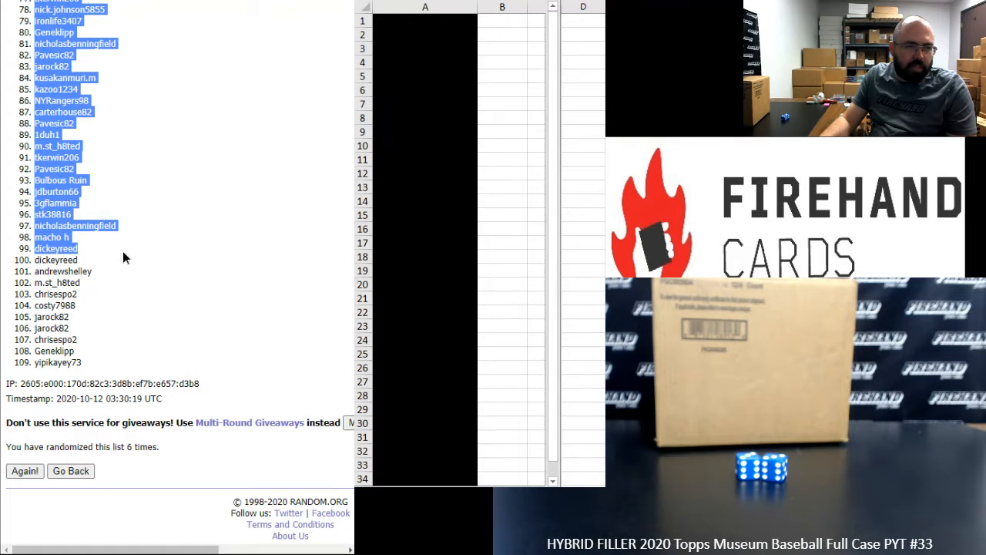
left_click(503, 22)
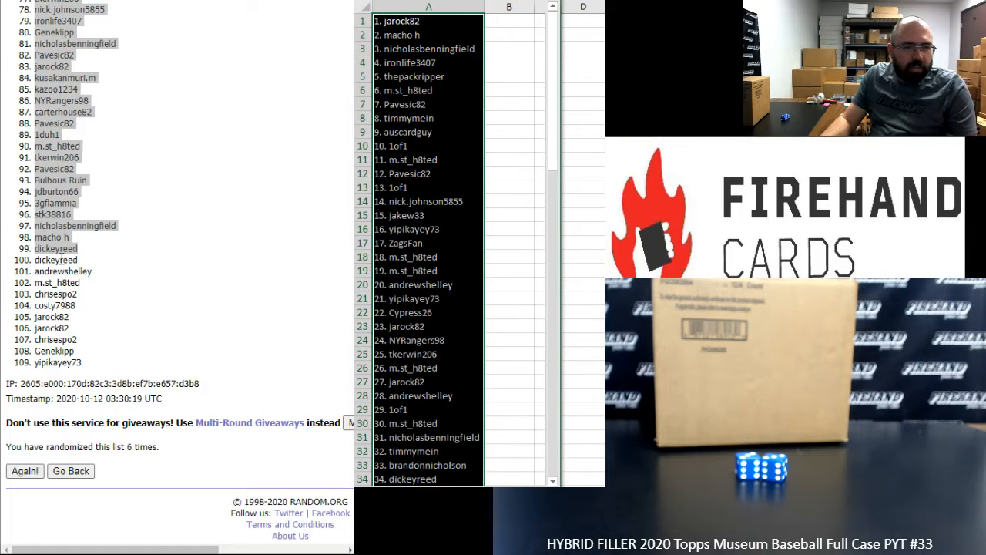
left_click_drag(55, 259, 55, 292)
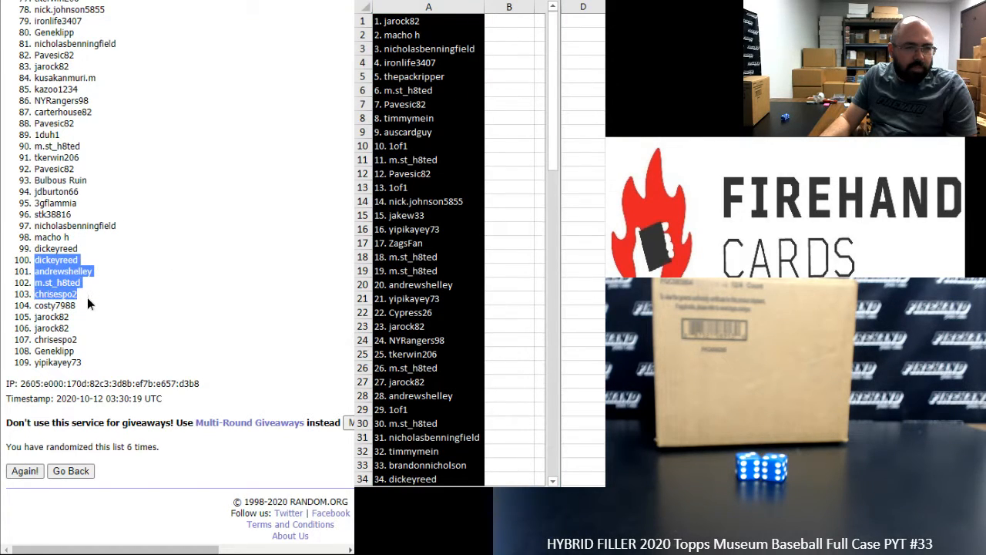
left_click_drag(54, 293, 54, 339)
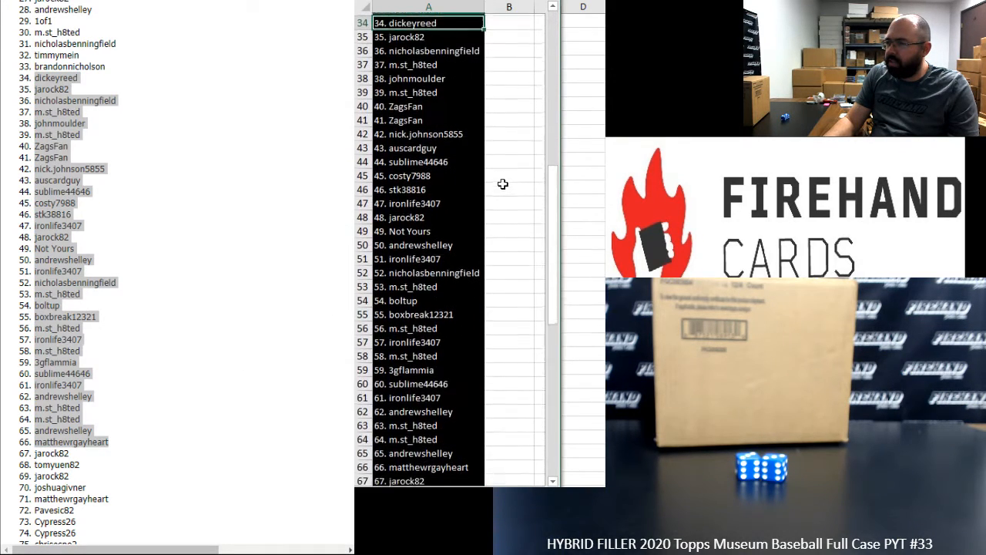
- Paste the next block of shuffled names at A67, extending column A through entry 99
left_click(397, 478)
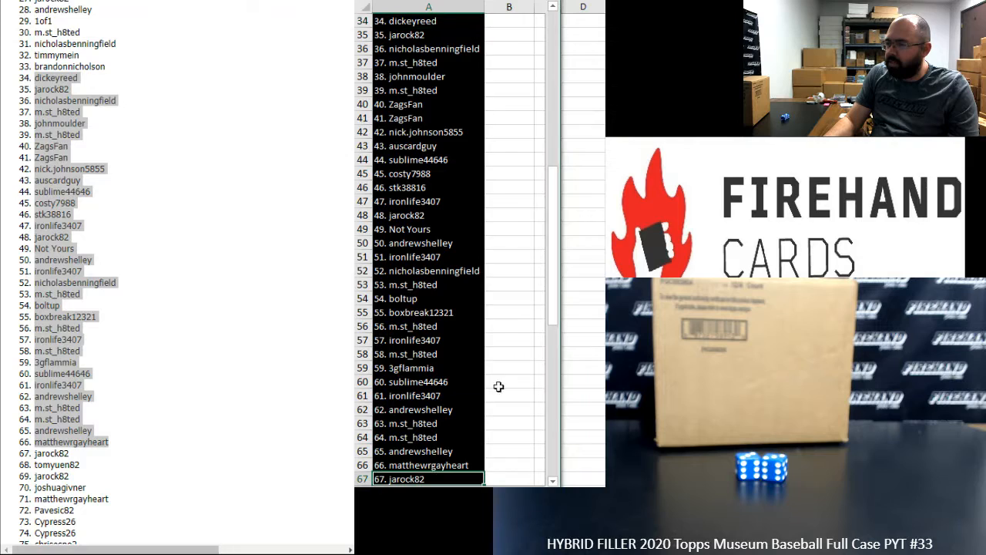
scroll("down", 3)
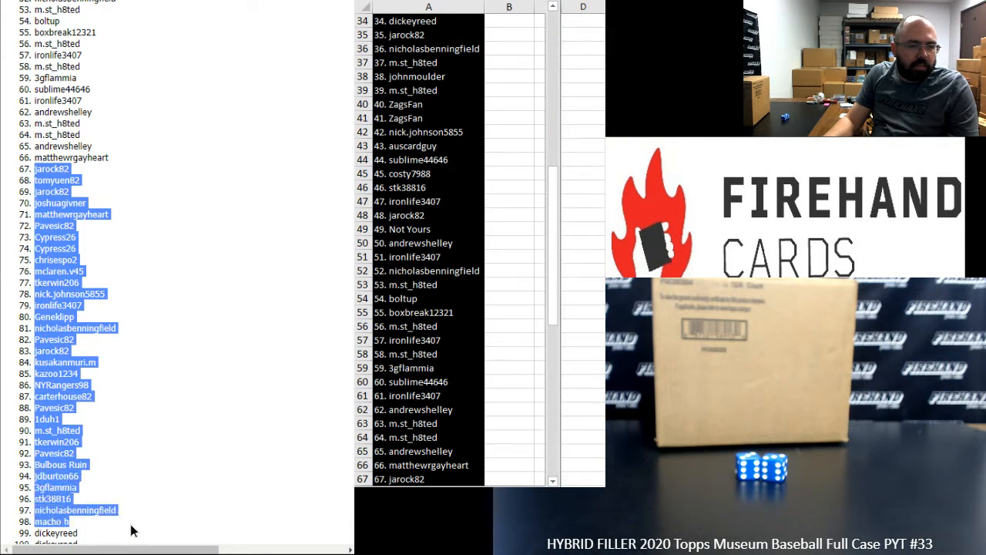
scroll("down", 3)
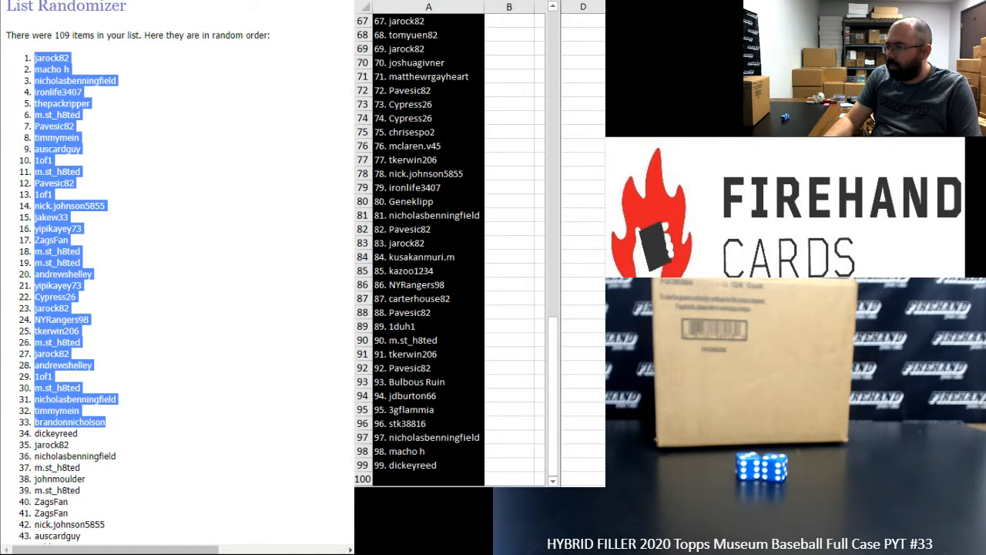
- Paste the last ten shuffled participants at A19 on the team sheet, accepting the HTML clipboard prompt
left_click(428, 466)
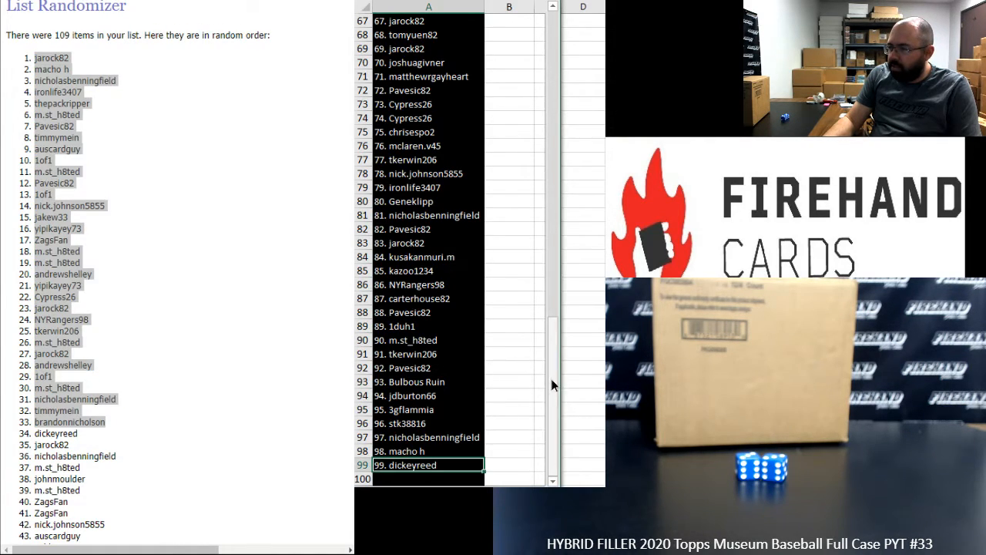
scroll("up", 3)
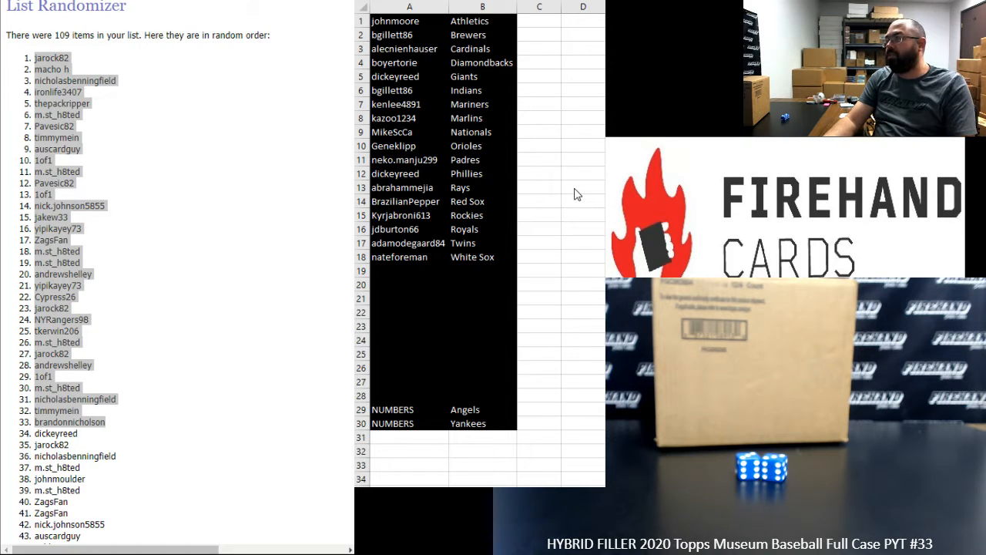
mouse_move(464, 266)
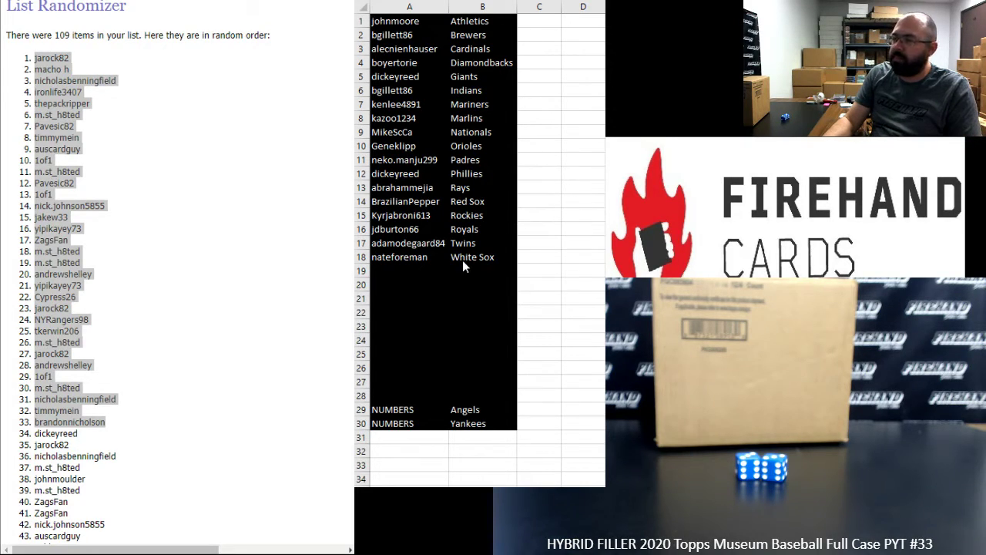
right_click(409, 271)
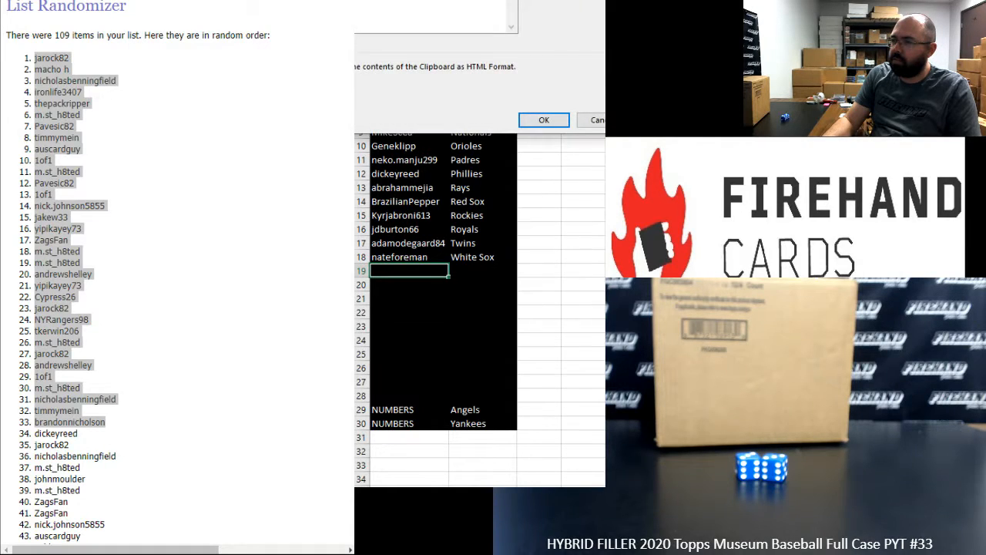
left_click(542, 120)
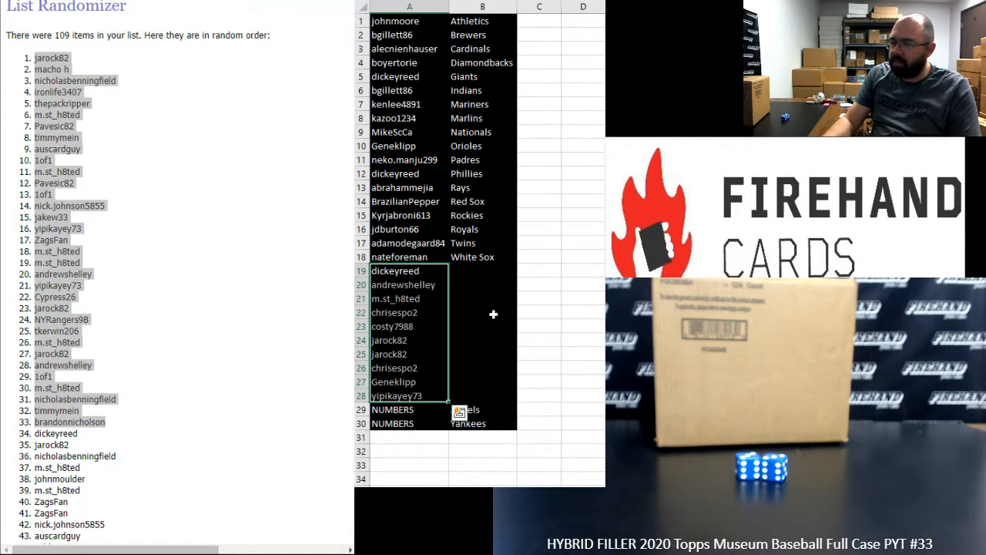
left_click(481, 271)
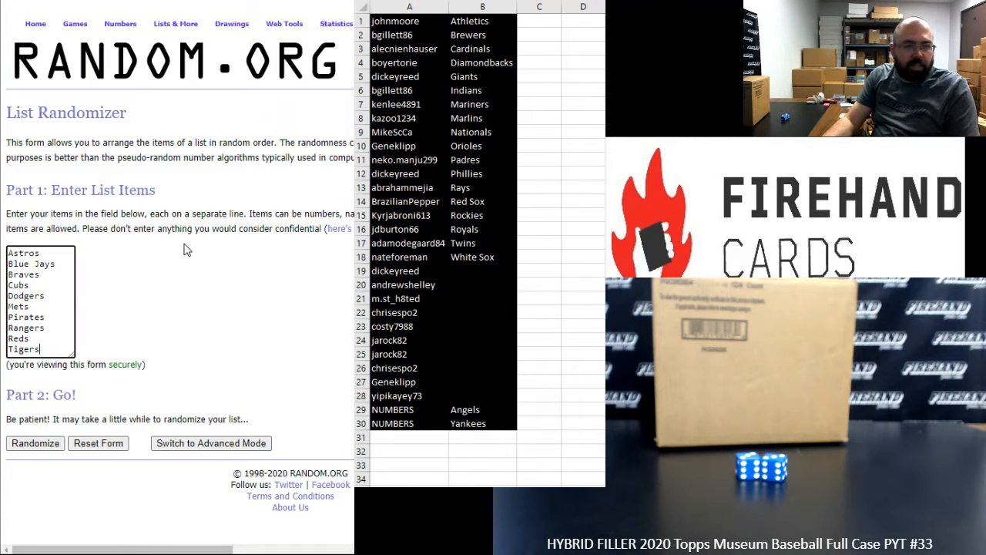
mouse_move(46, 419)
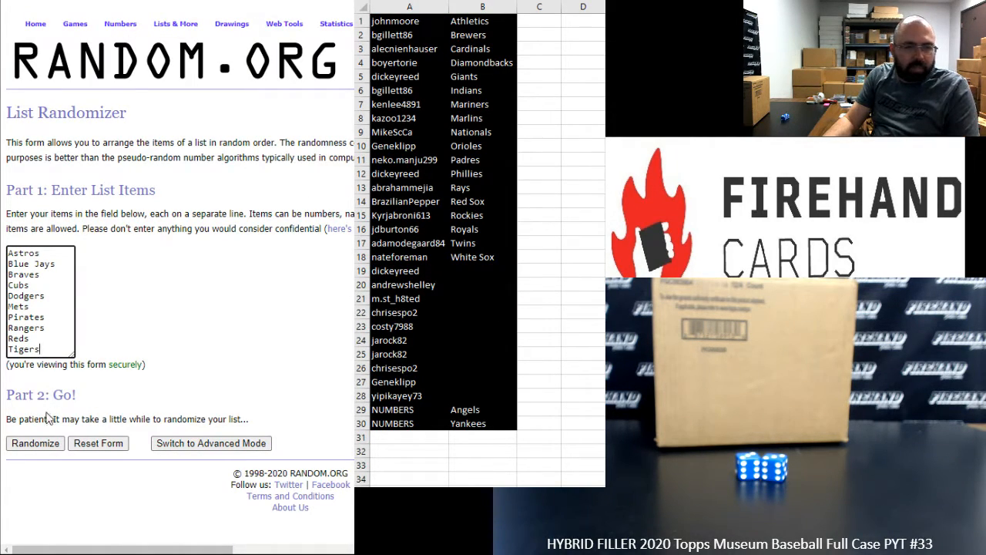
- Randomize the ten leftover team names, then re-shuffle them four more times
left_click(34, 444)
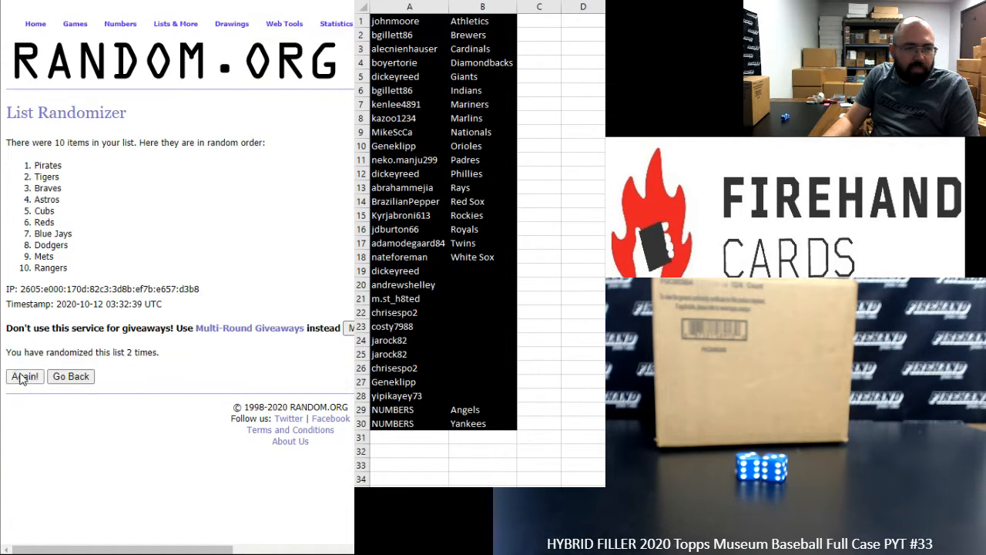
left_click(25, 377)
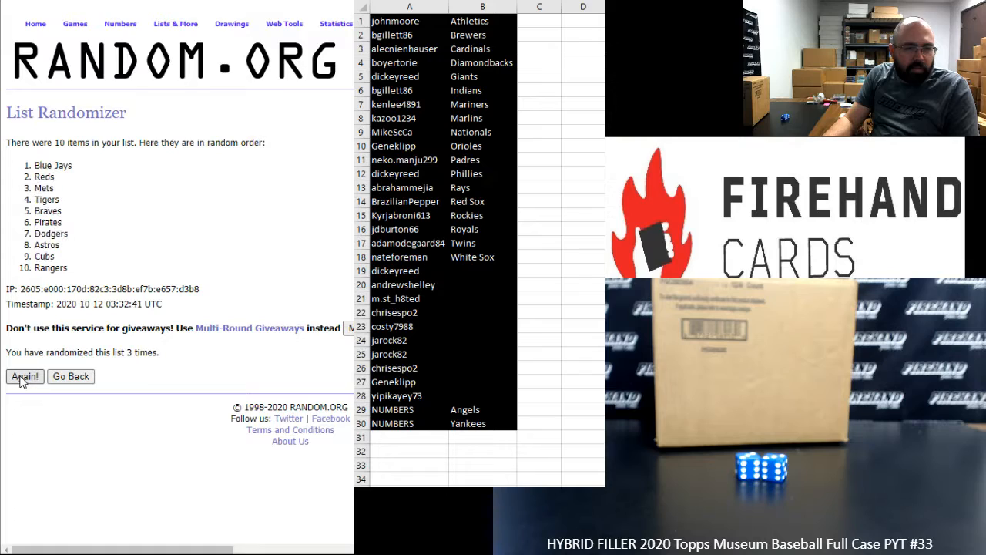
left_click(25, 376)
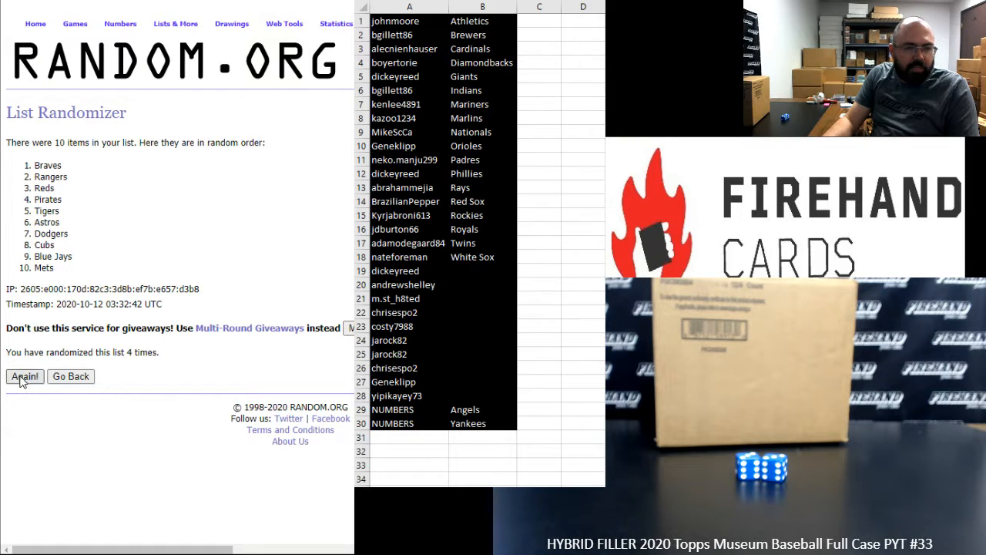
left_click(25, 376)
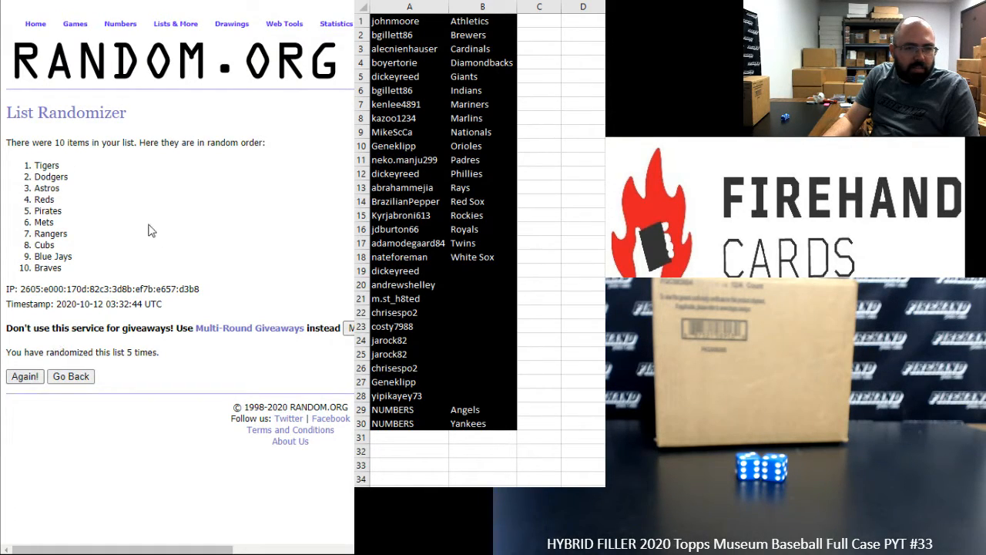
left_click(24, 376)
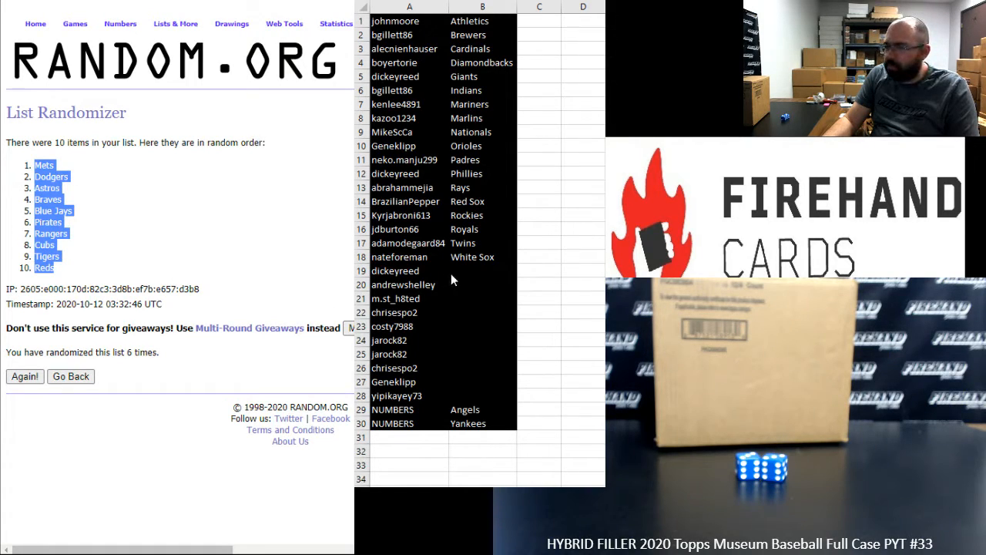
- Paste the shuffled teams at B19 and check several winners' assigned teams, Mets through Reds
left_click(482, 271)
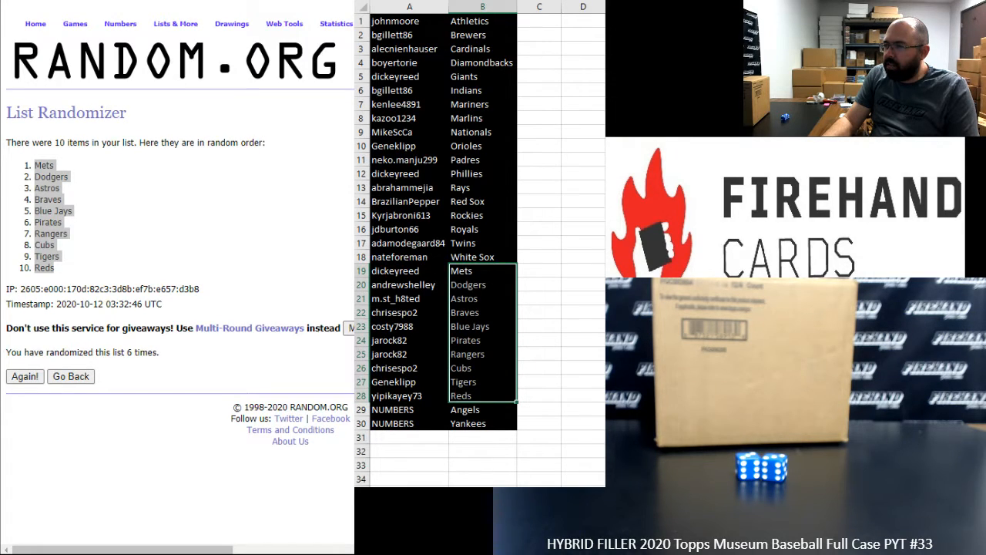
left_click(408, 272)
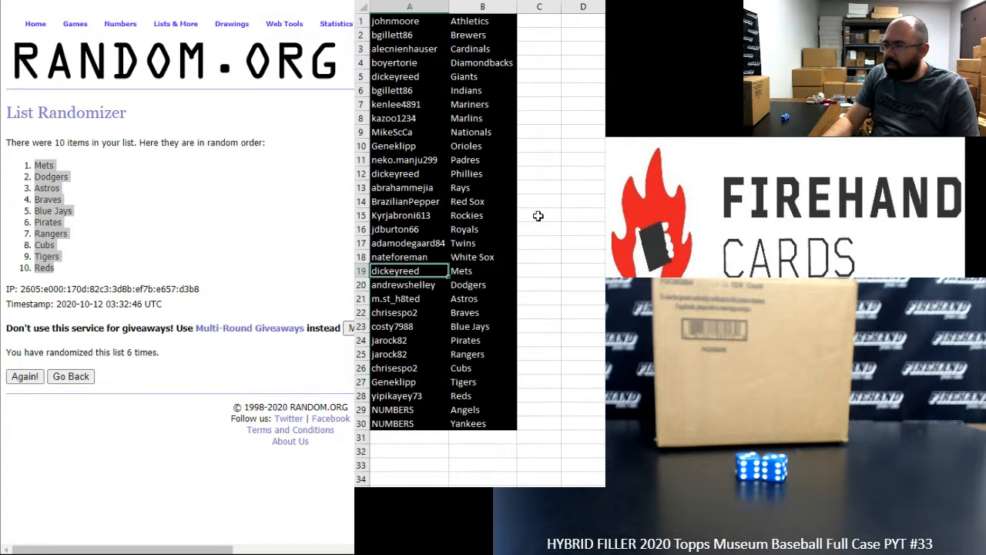
left_click(409, 299)
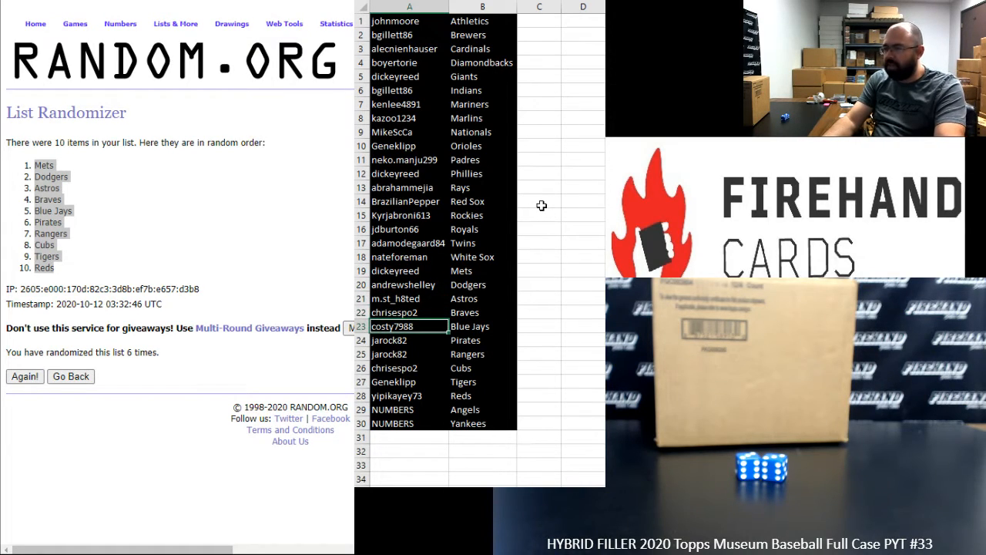
left_click(394, 366)
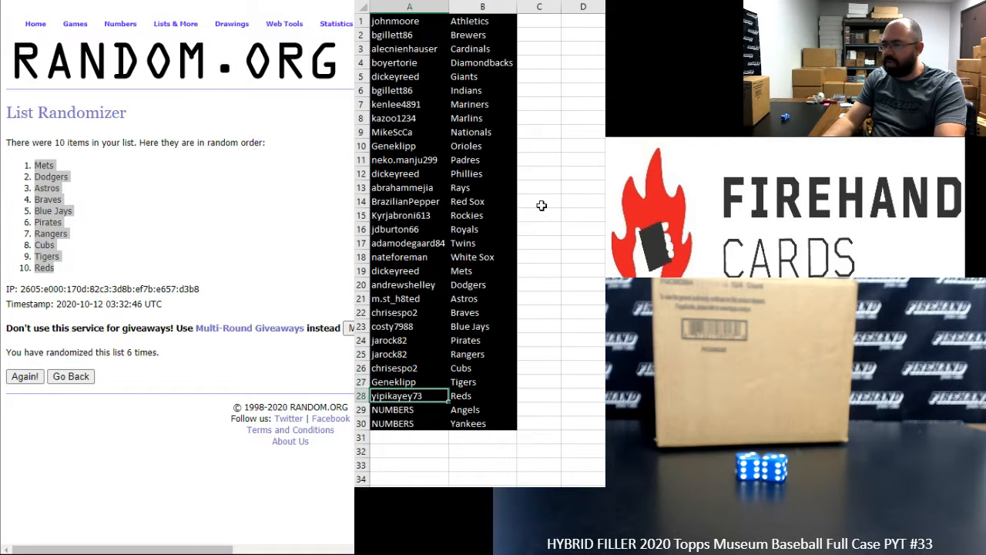
left_click(481, 22)
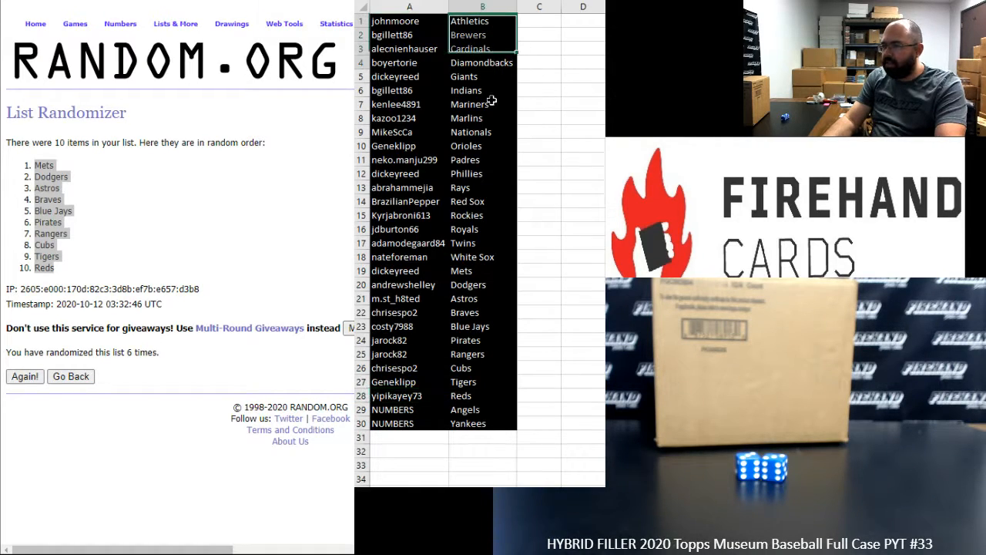